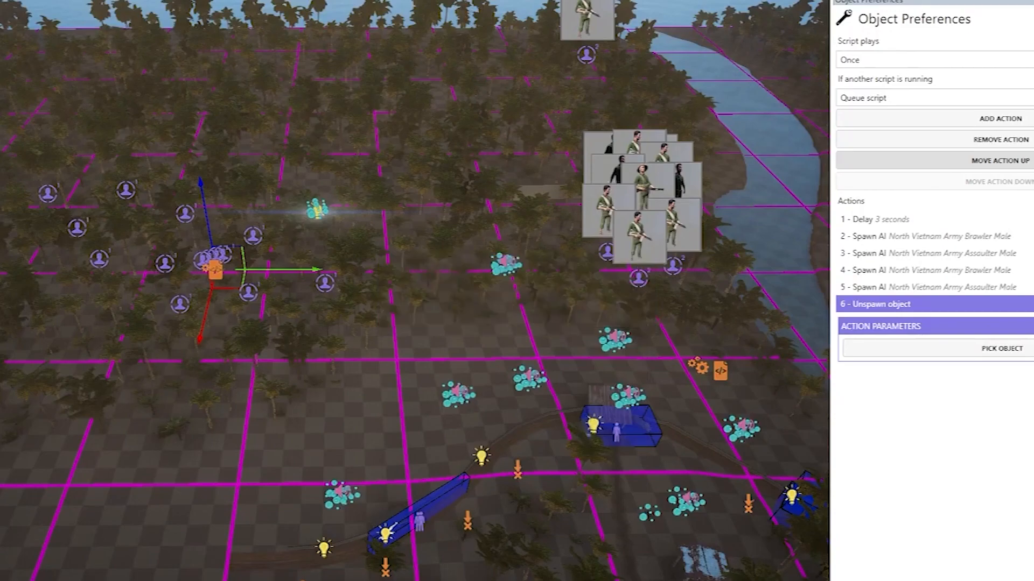
- Add another Unspawn object action to the script's action list
click(1001, 118)
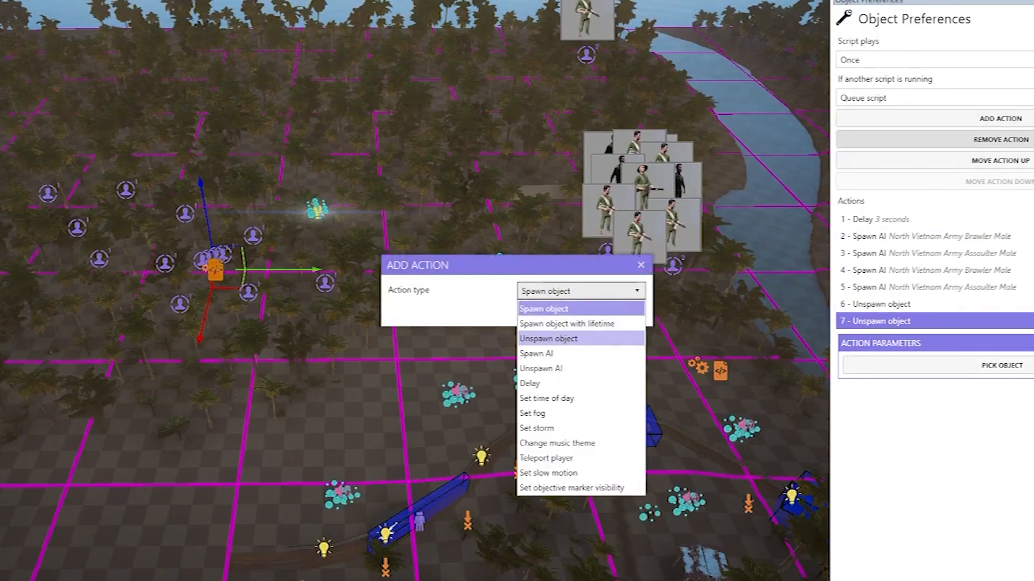
click(547, 339)
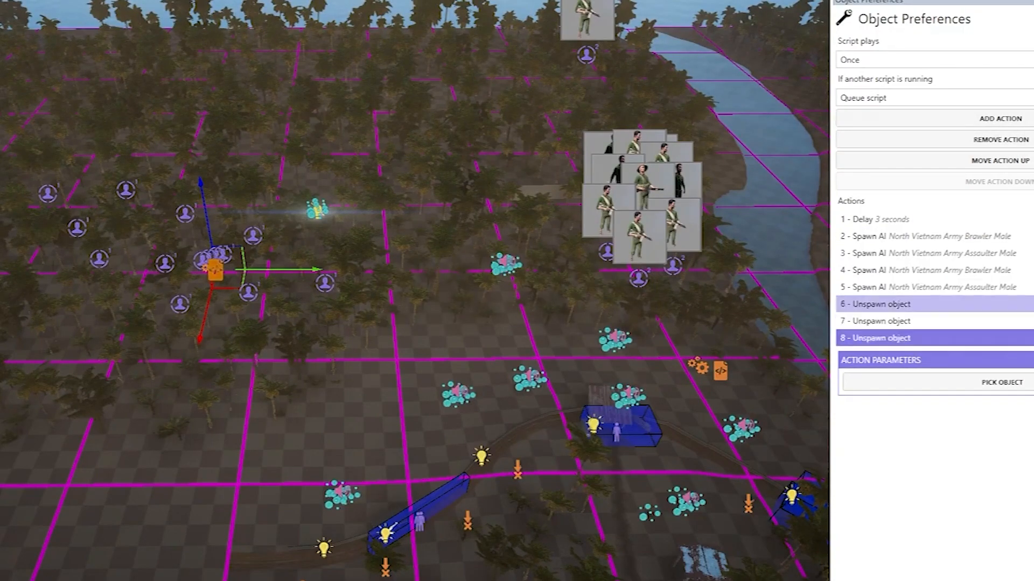